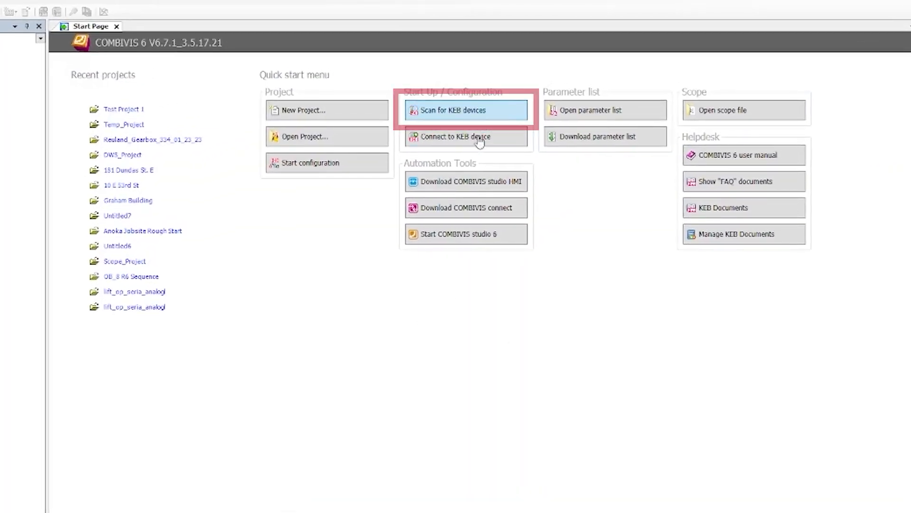
Step: Scan the serial port for KEB devices and add the found Node_1_F5A_S drive to the project
left_click(466, 110)
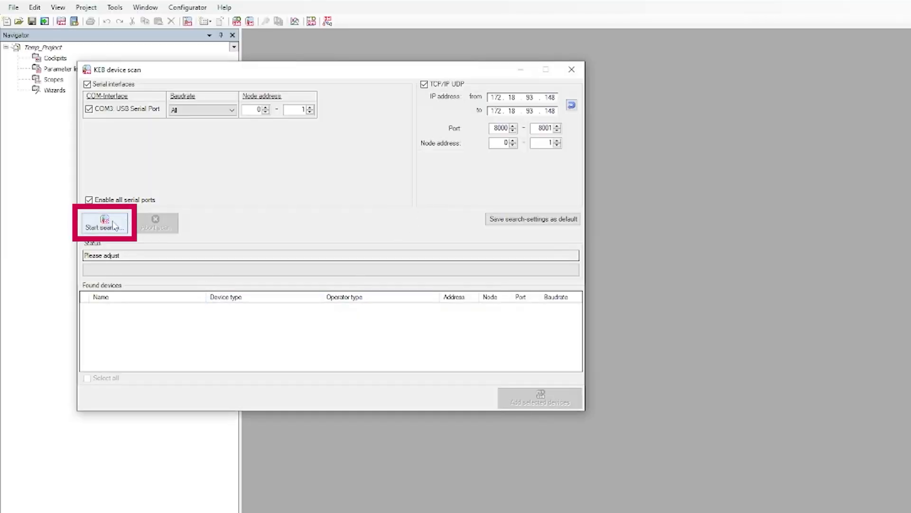
left_click(105, 223)
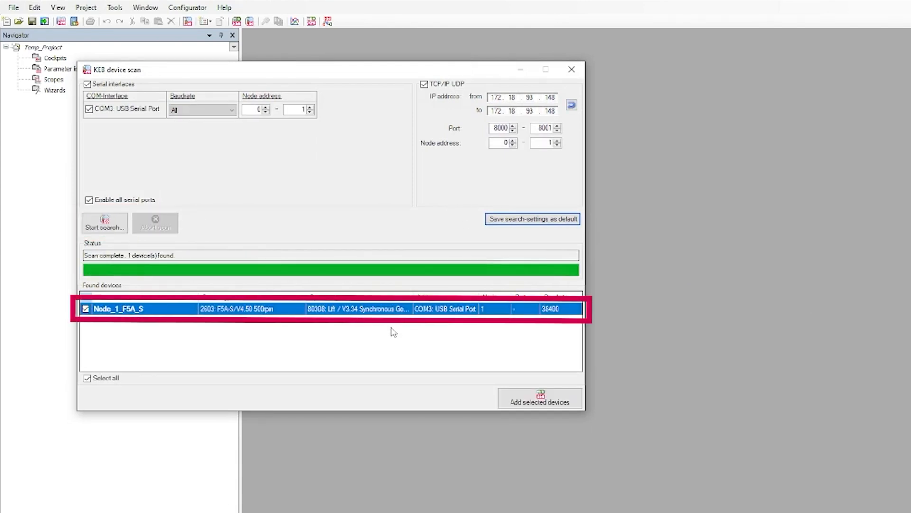
left_click(539, 399)
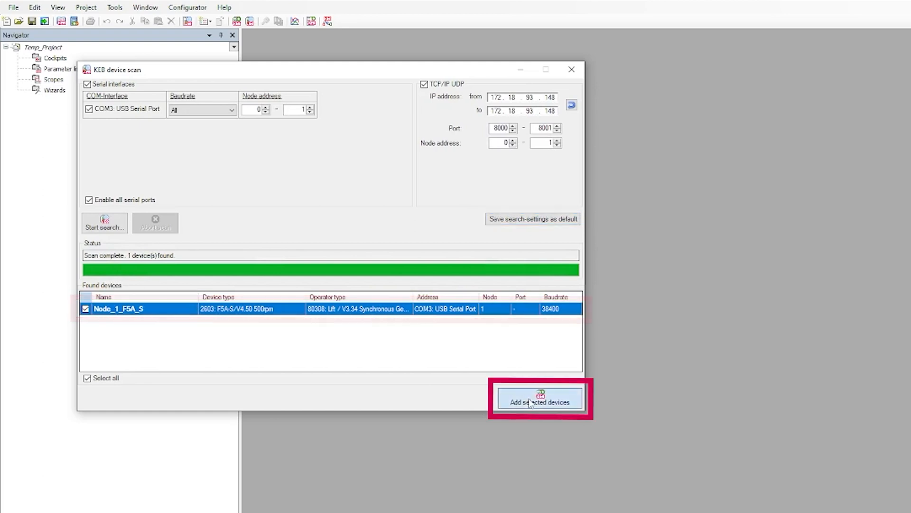
left_click(539, 400)
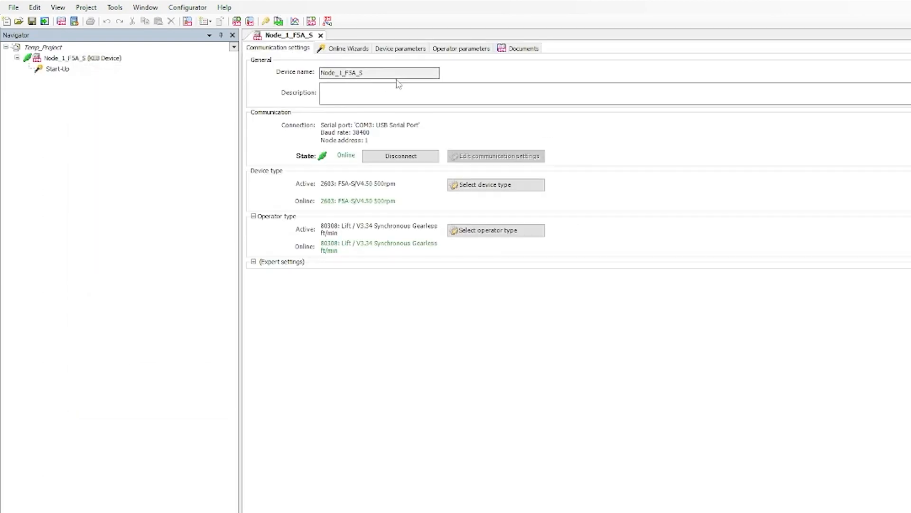
left_click(461, 48)
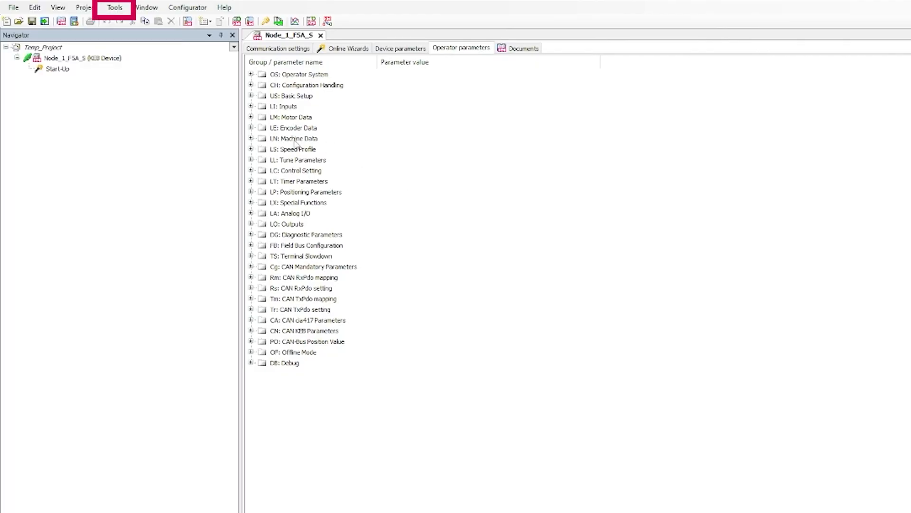
Step: Run Tools > Parameter backup with both parameter types, confirming the upload from the drive
left_click(114, 7)
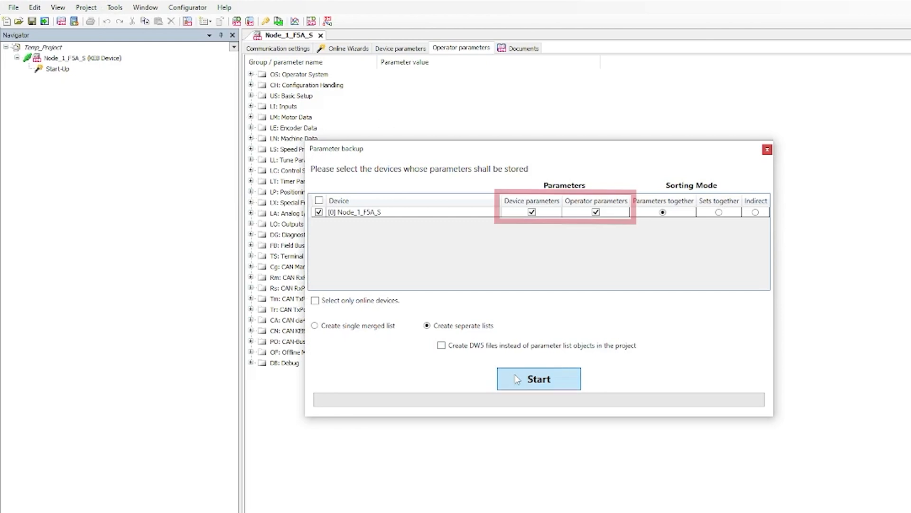
left_click(538, 378)
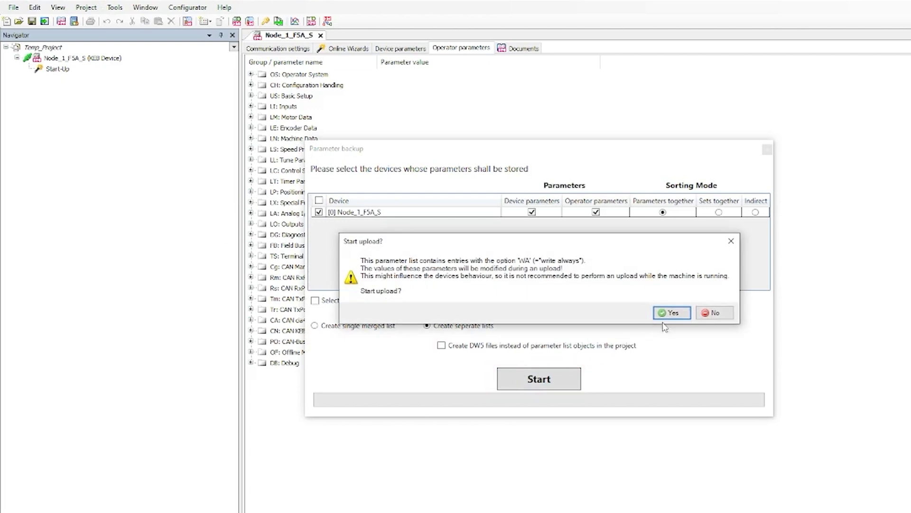
left_click(672, 313)
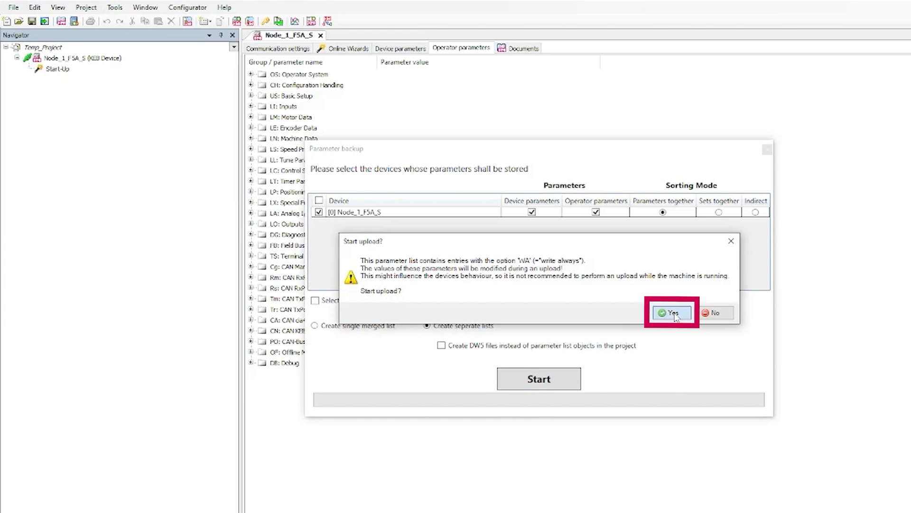
left_click(672, 313)
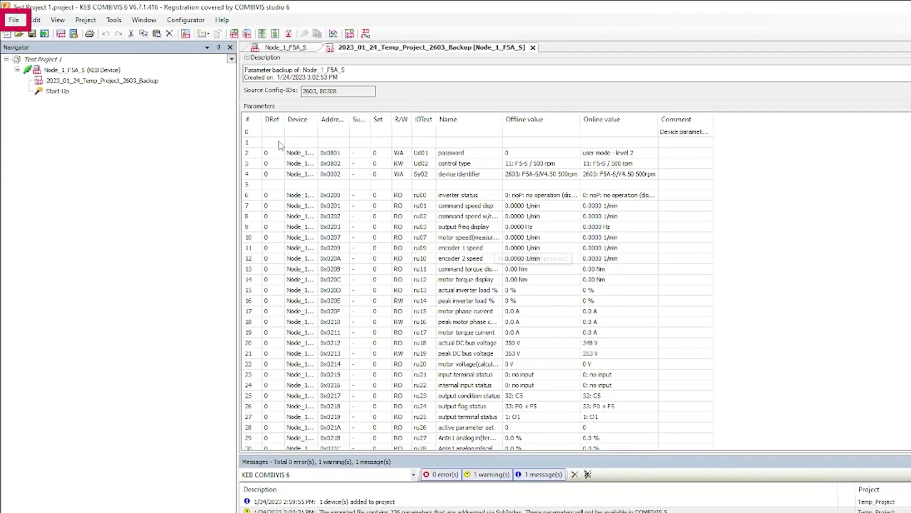
Step: Save the project under the name Test Project 1 via Save Project as
left_click(14, 20)
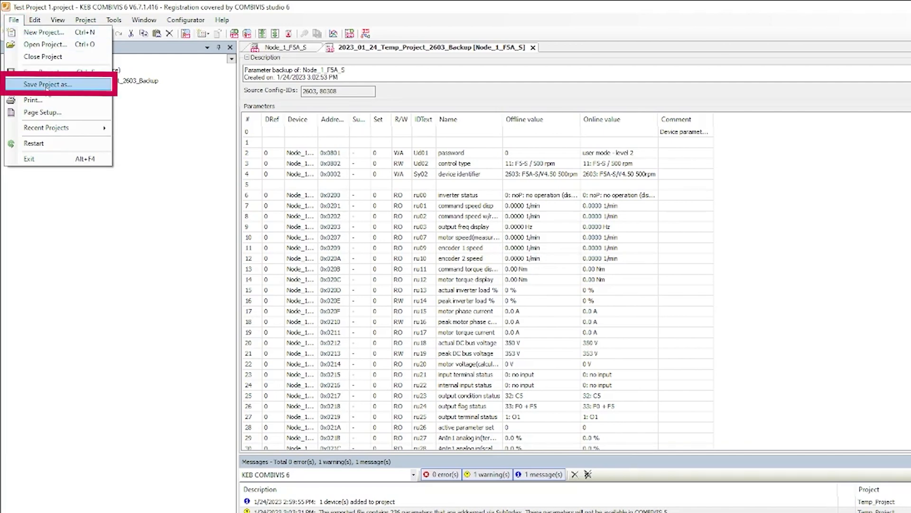
left_click(47, 83)
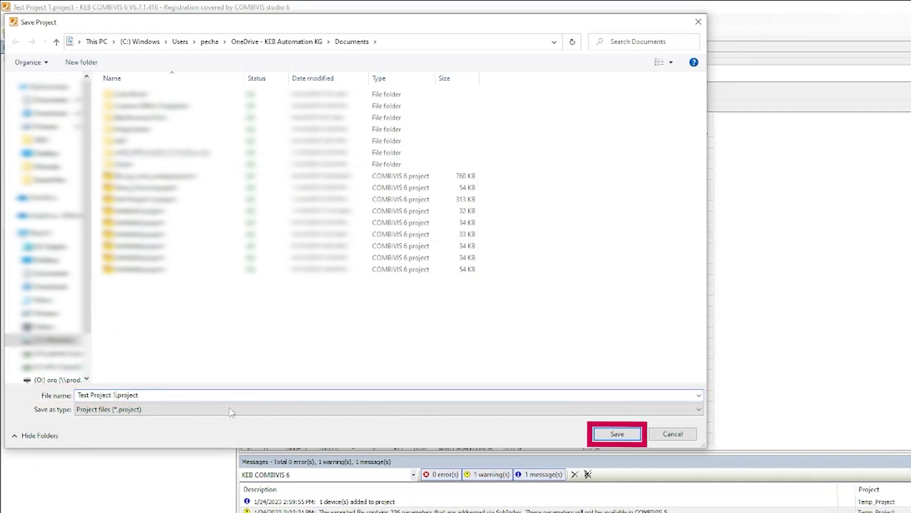
left_click(617, 433)
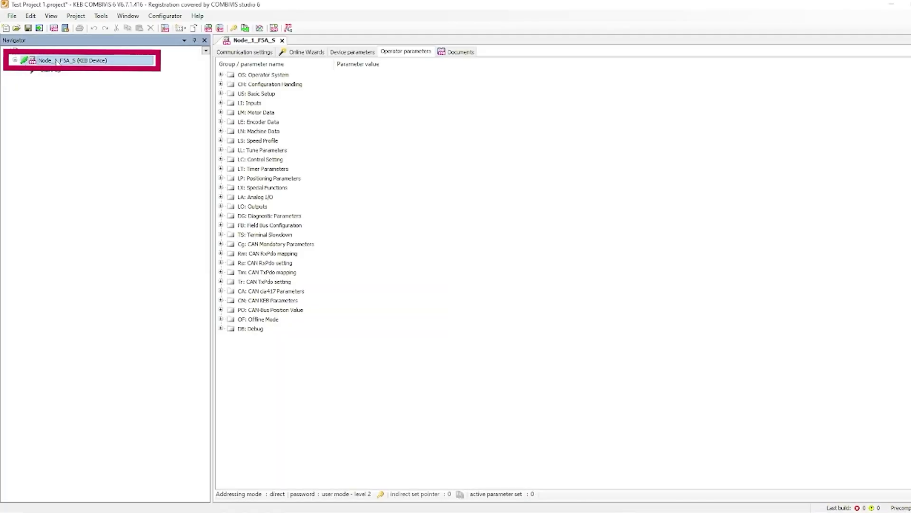
Step: Add a parameter list to the F5 drive node imported from the Test Upload 1.dw5 file
right_click(52, 61)
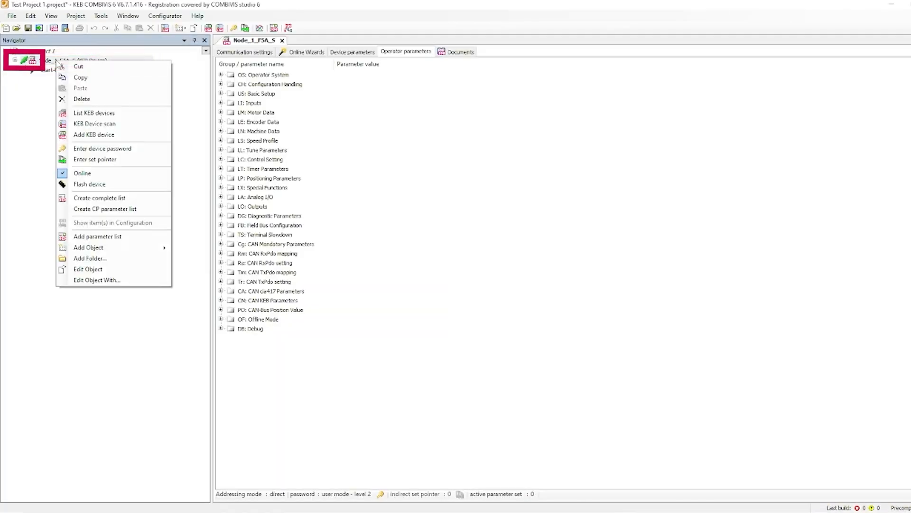
mouse_move(114, 236)
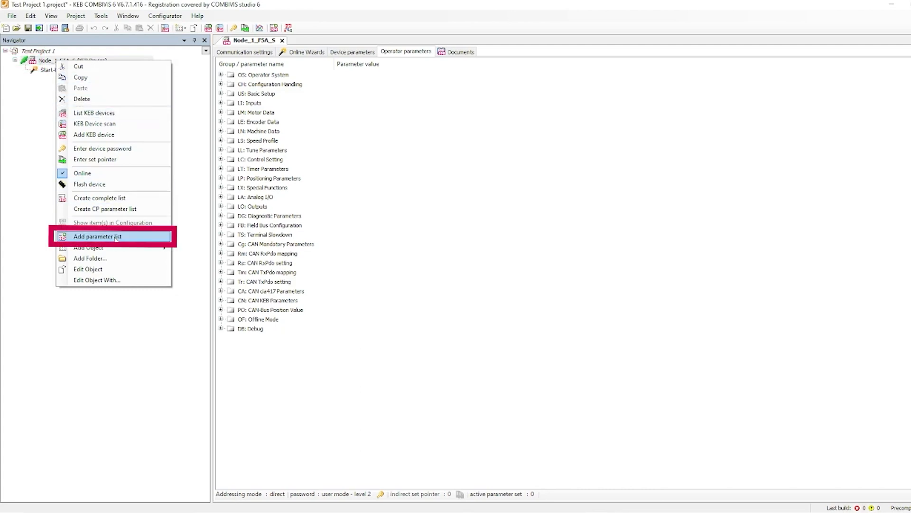
left_click(97, 236)
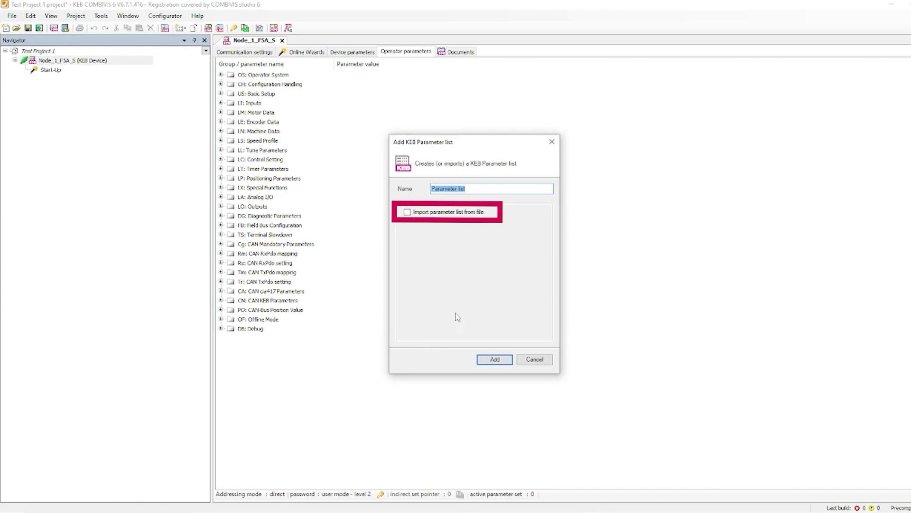
left_click(406, 211)
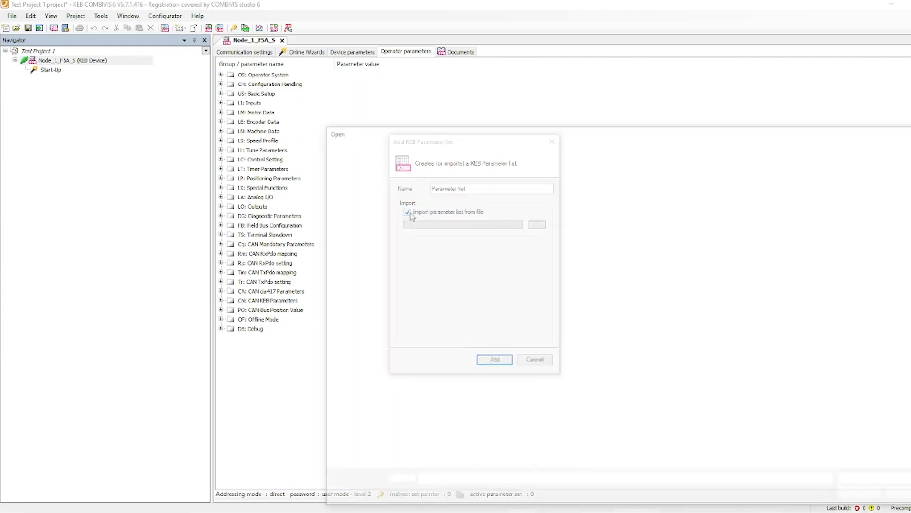
left_click(536, 224)
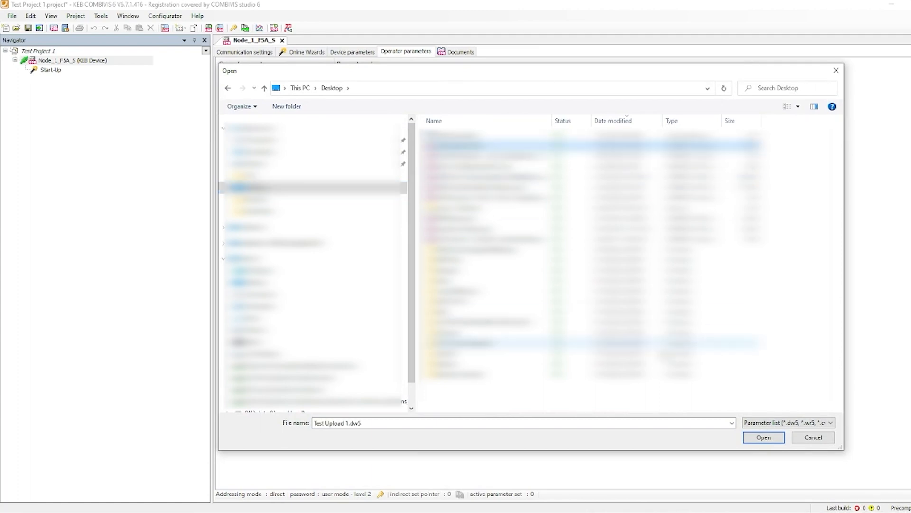
left_click(764, 436)
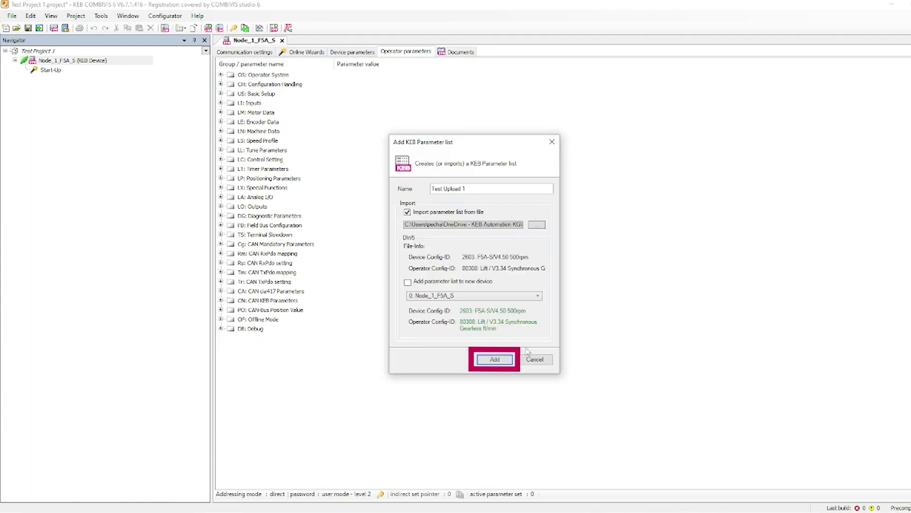
left_click(494, 359)
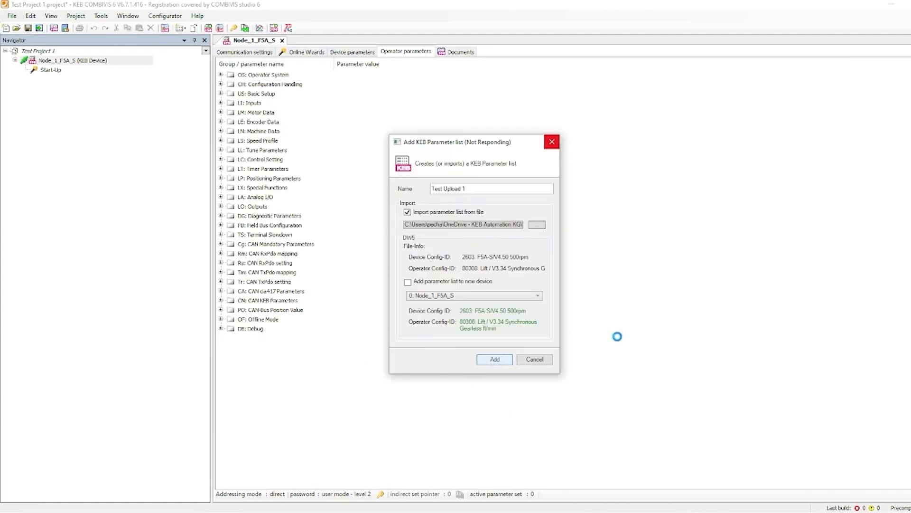
left_click(493, 359)
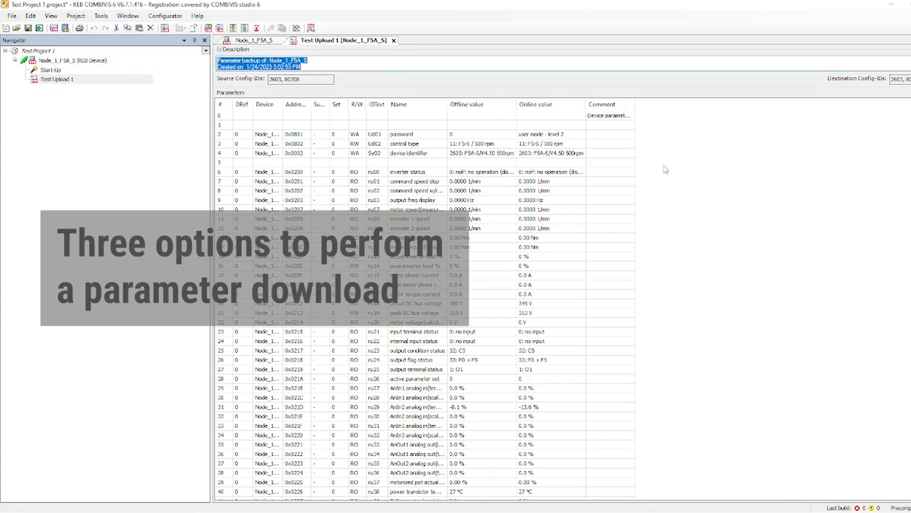
Step: Start downloading the Test Upload 1 list to the drive from its context menu and with F4
right_click(666, 169)
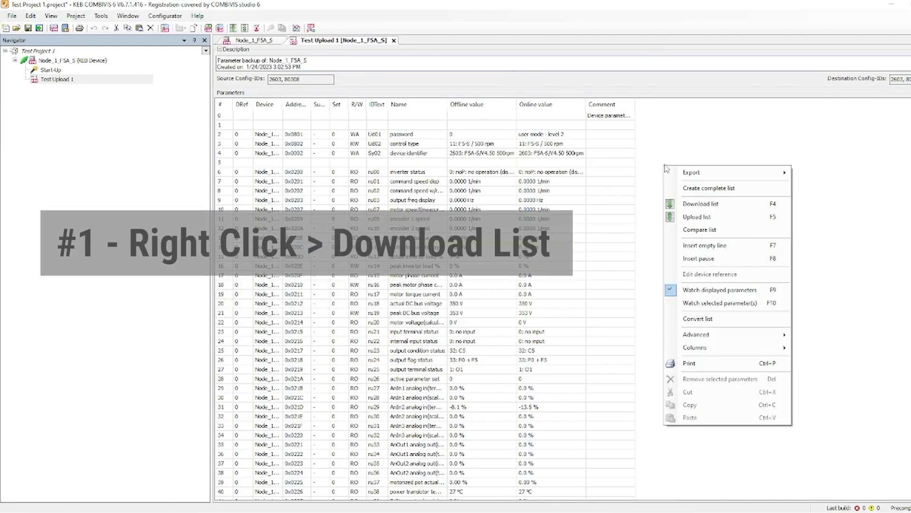
mouse_move(701, 204)
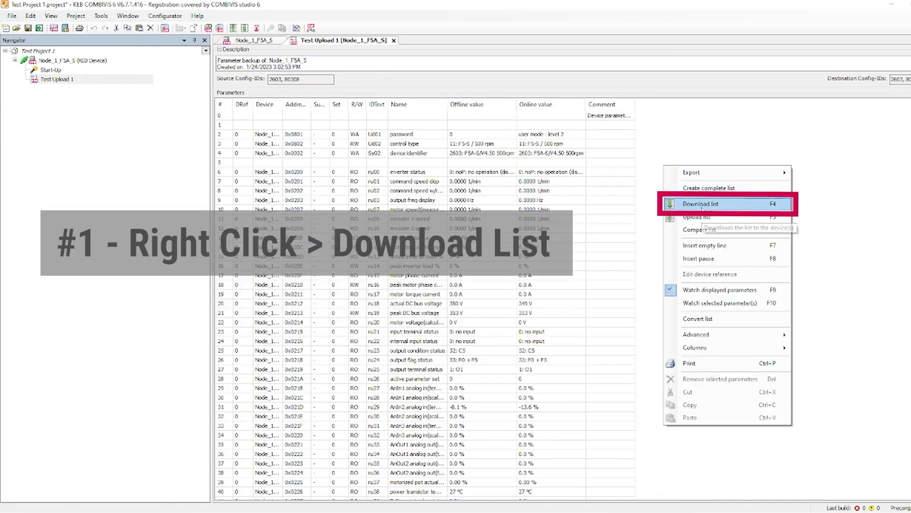
left_click(702, 203)
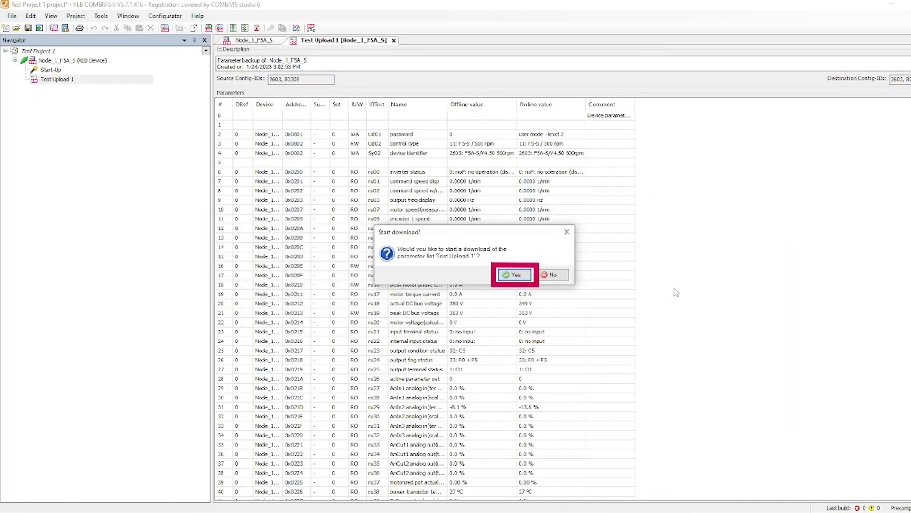
left_click(513, 274)
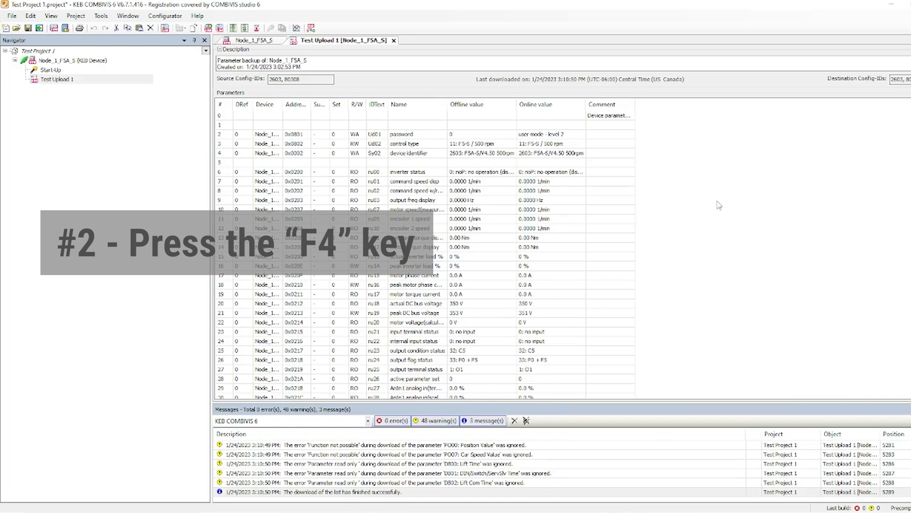
key("F4")
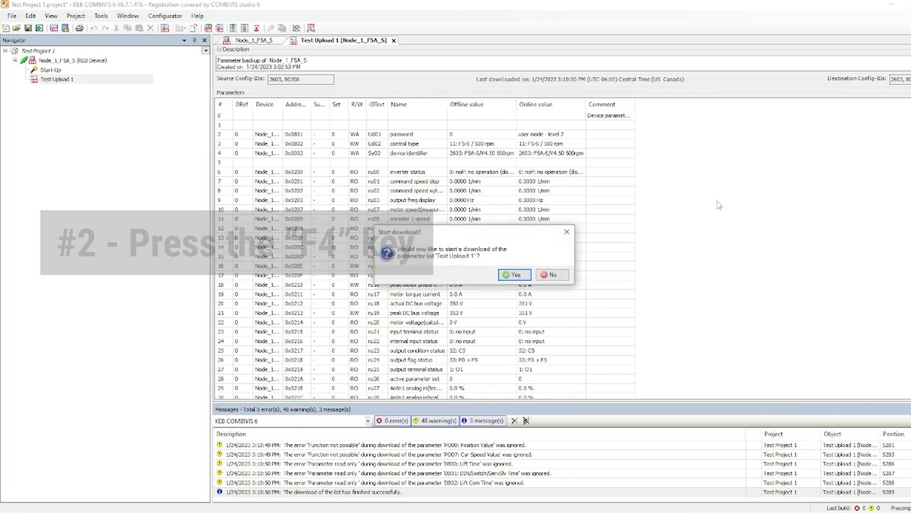
left_click(515, 274)
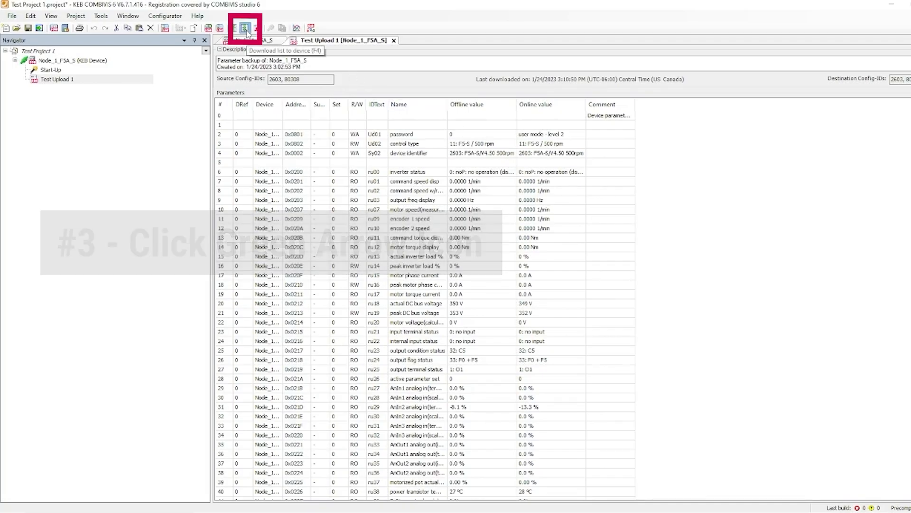
Step: Download the list again via the Download list to device button and confirm it completes
left_click(245, 27)
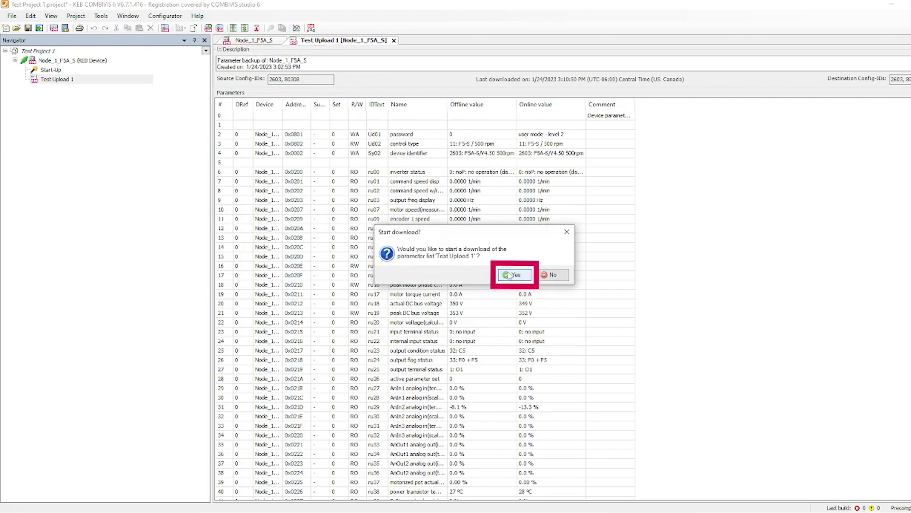
left_click(514, 275)
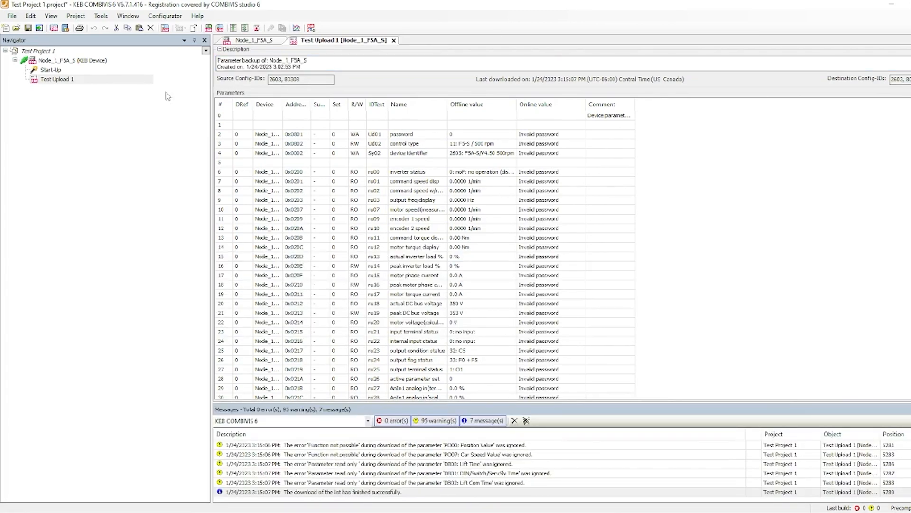
left_click(251, 39)
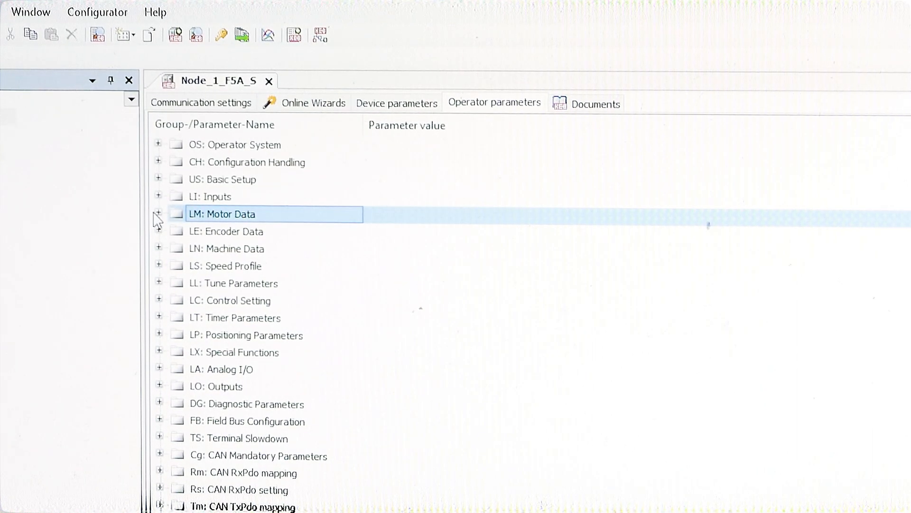
Step: Set LM03 Motor Current in the LM Motor Data group to 50 A
left_click(222, 215)
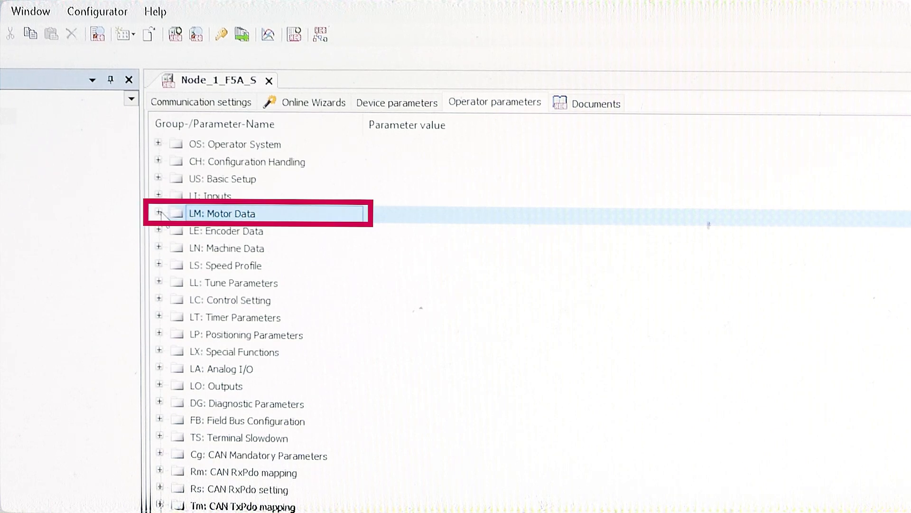
left_click(158, 213)
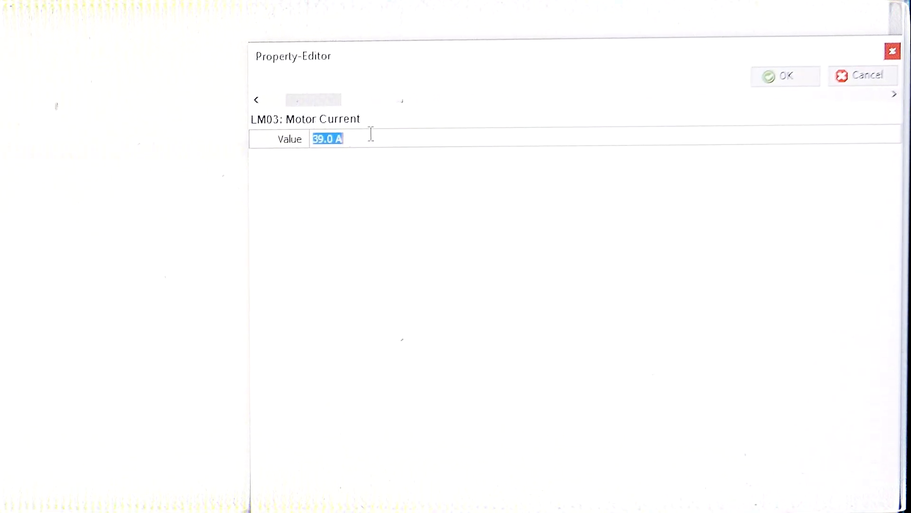
type("50")
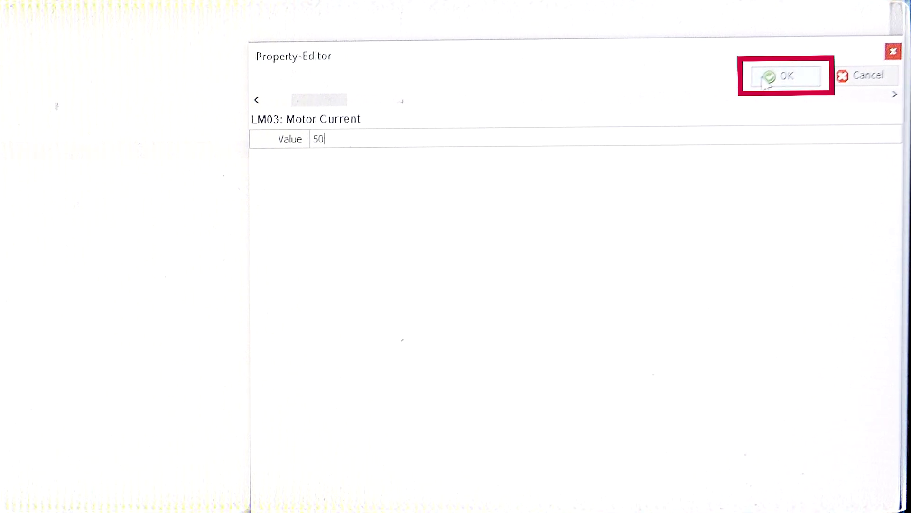
left_click(786, 75)
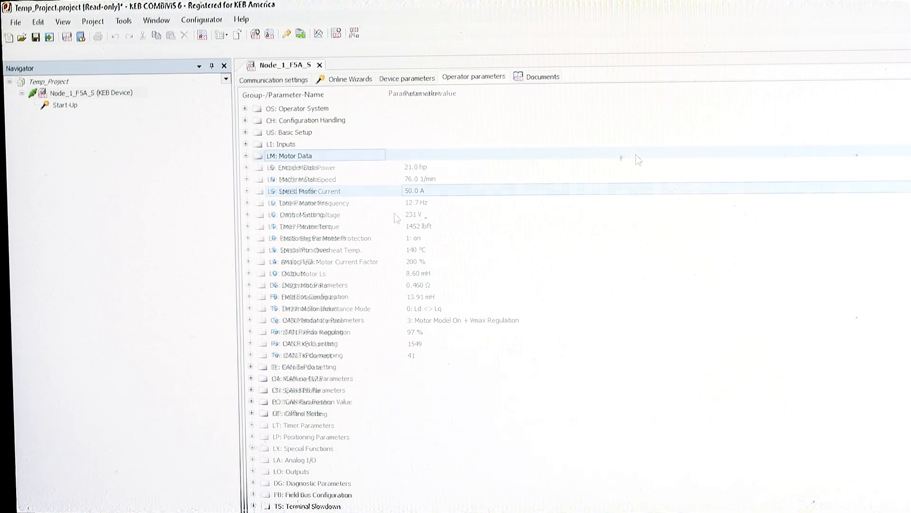
Step: Create a new COMBIVIS Scope named Test 1 in the project
left_click(246, 156)
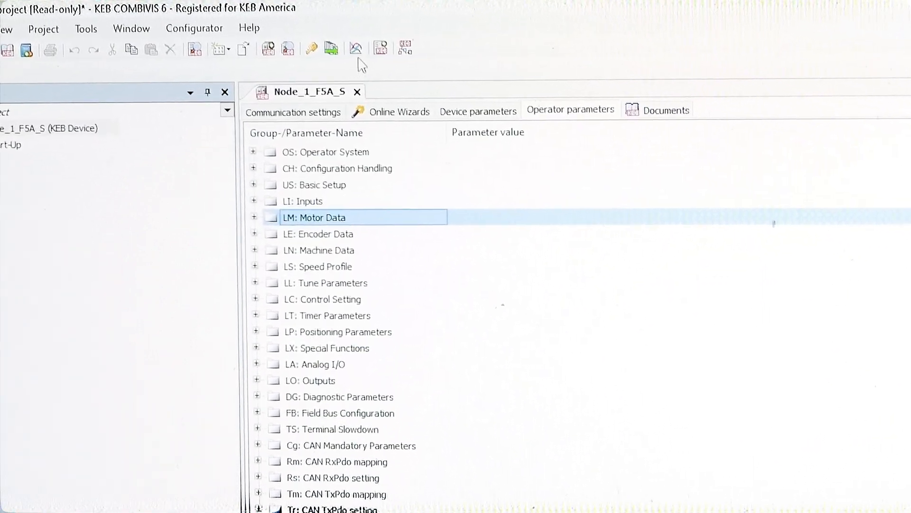
left_click(355, 47)
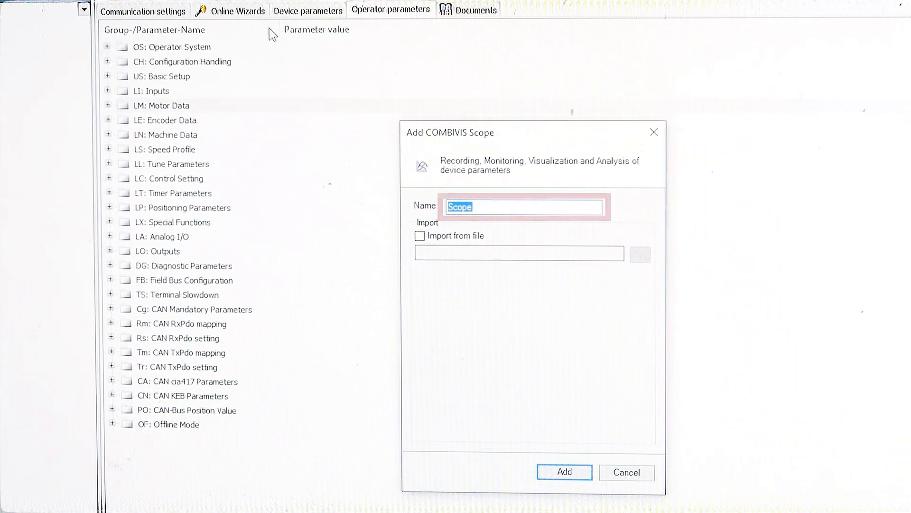
type("Test 1")
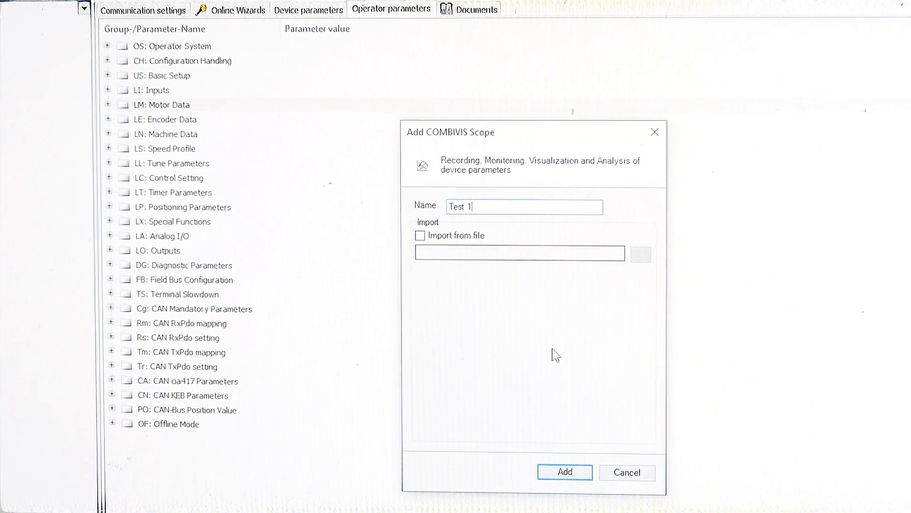
left_click(565, 472)
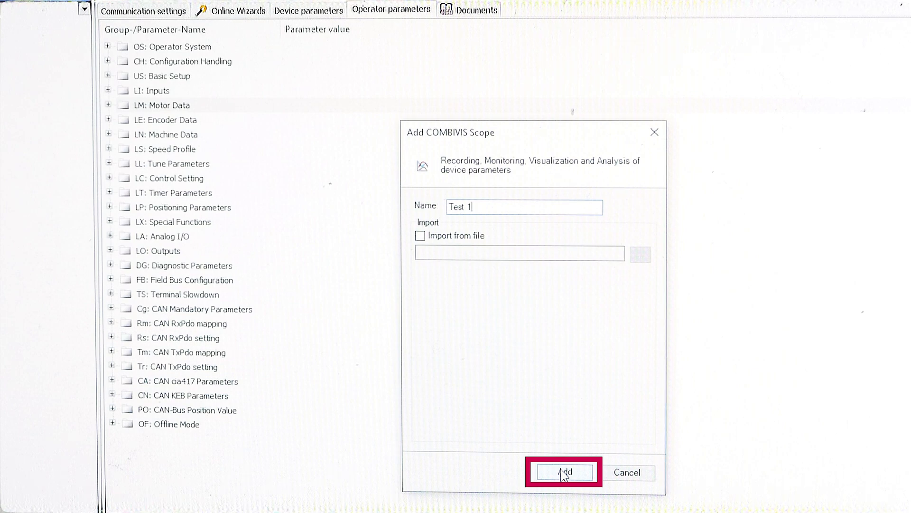
left_click(561, 472)
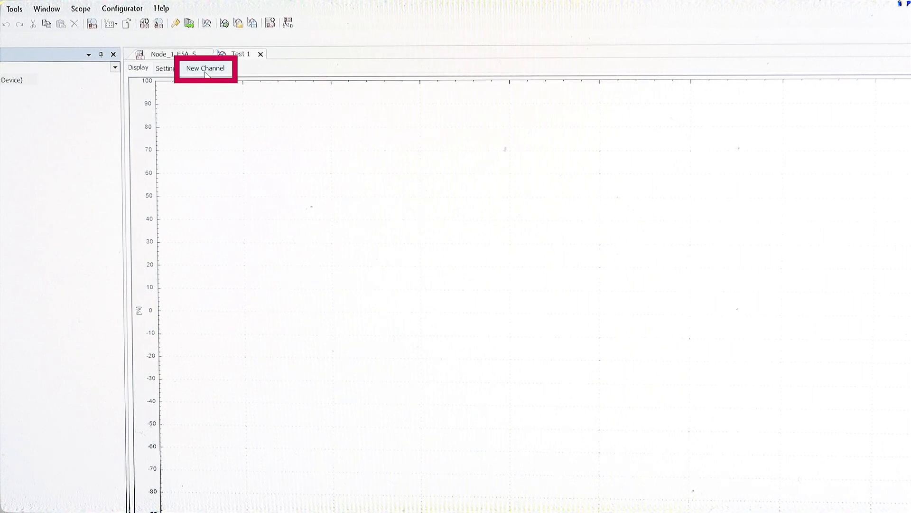
Step: Add a scope channel for DG06 Motor Current from the DG Diagnostic Parameters group
left_click(205, 68)
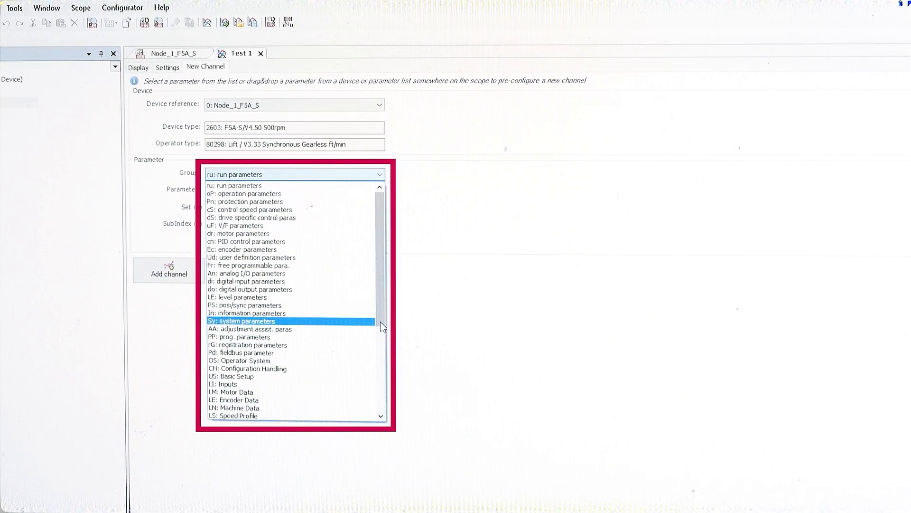
scroll("down", 3)
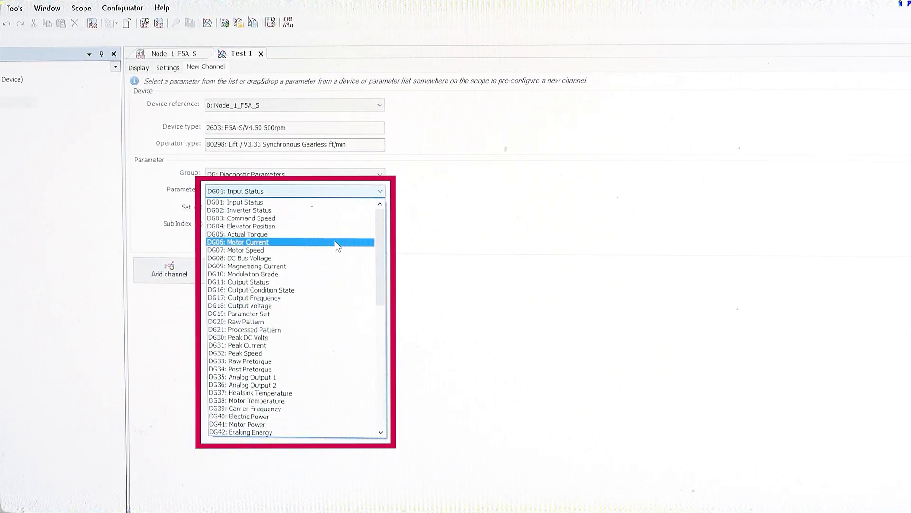
left_click(251, 242)
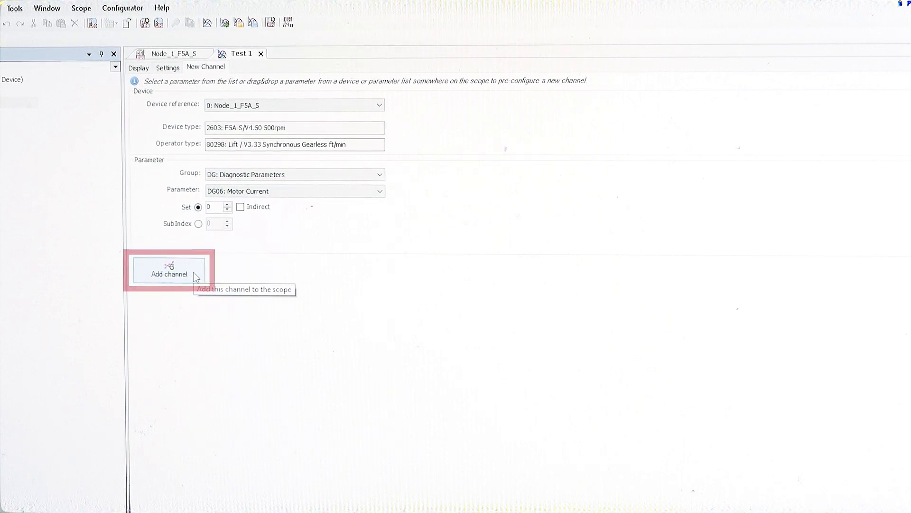
left_click(169, 274)
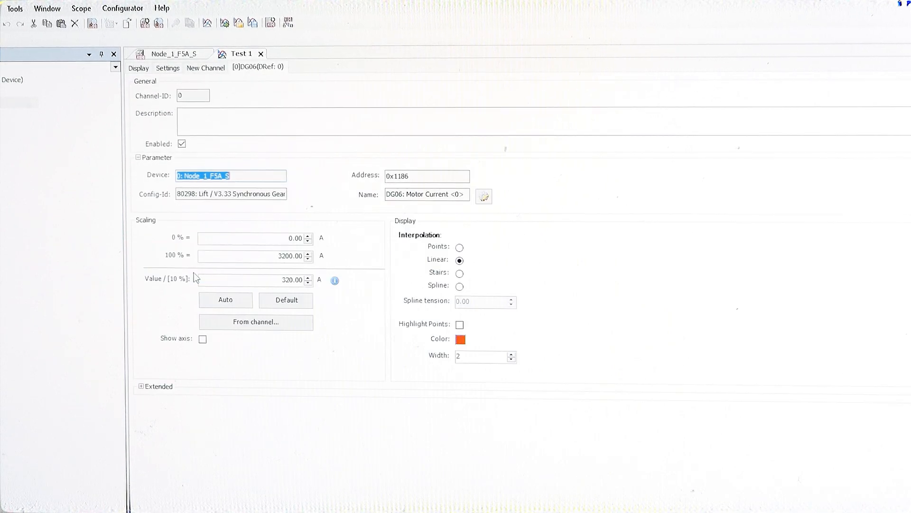
mouse_move(283, 274)
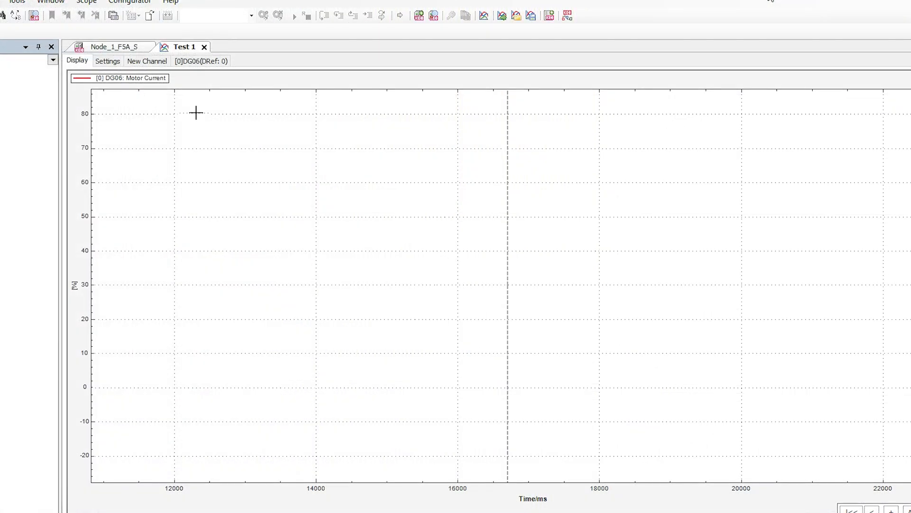
Step: Start the scope from the graph's context menu, record the motor current trace, then stop it
right_click(196, 113)
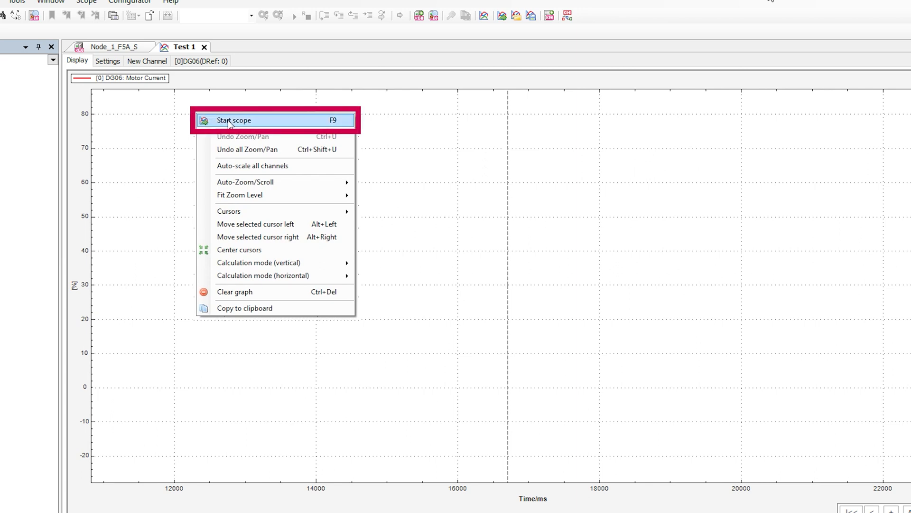
left_click(235, 120)
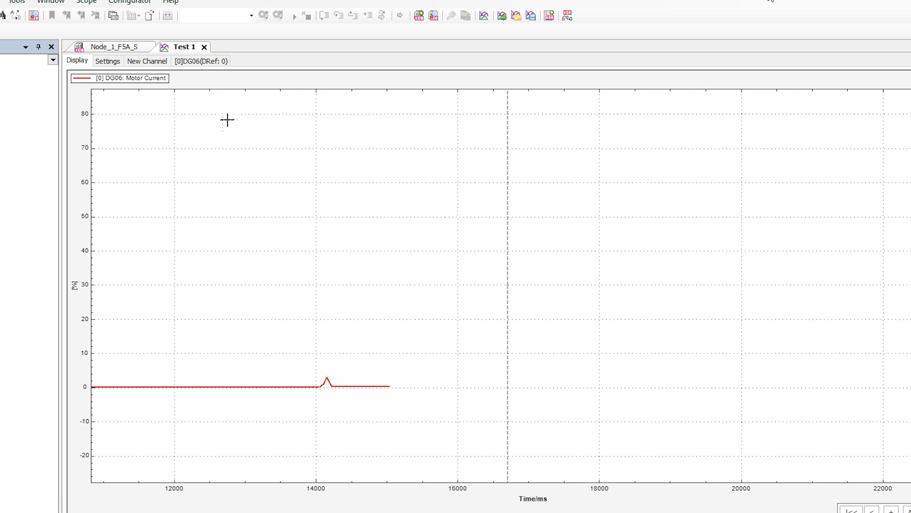
right_click(228, 120)
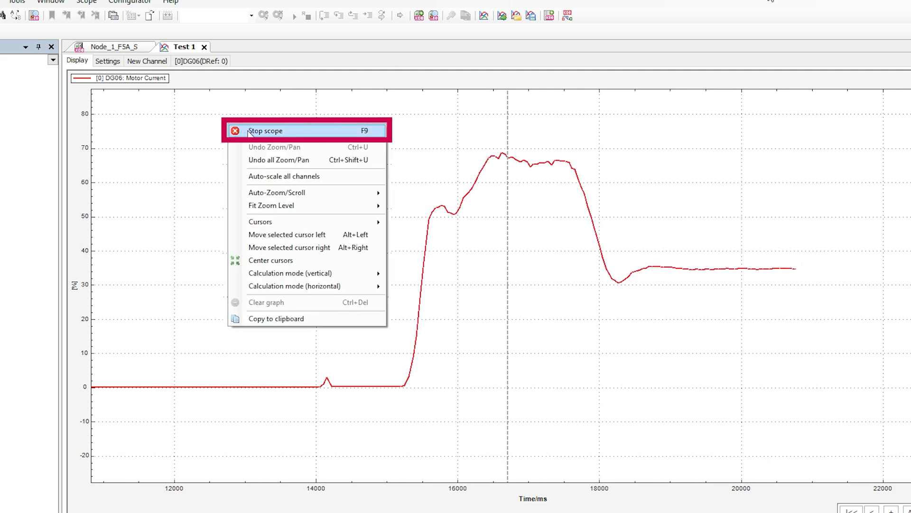
left_click(266, 130)
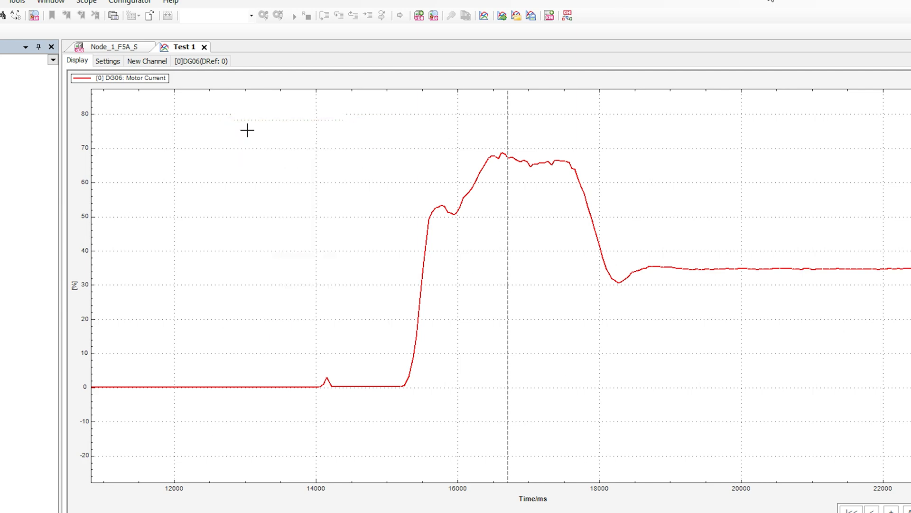